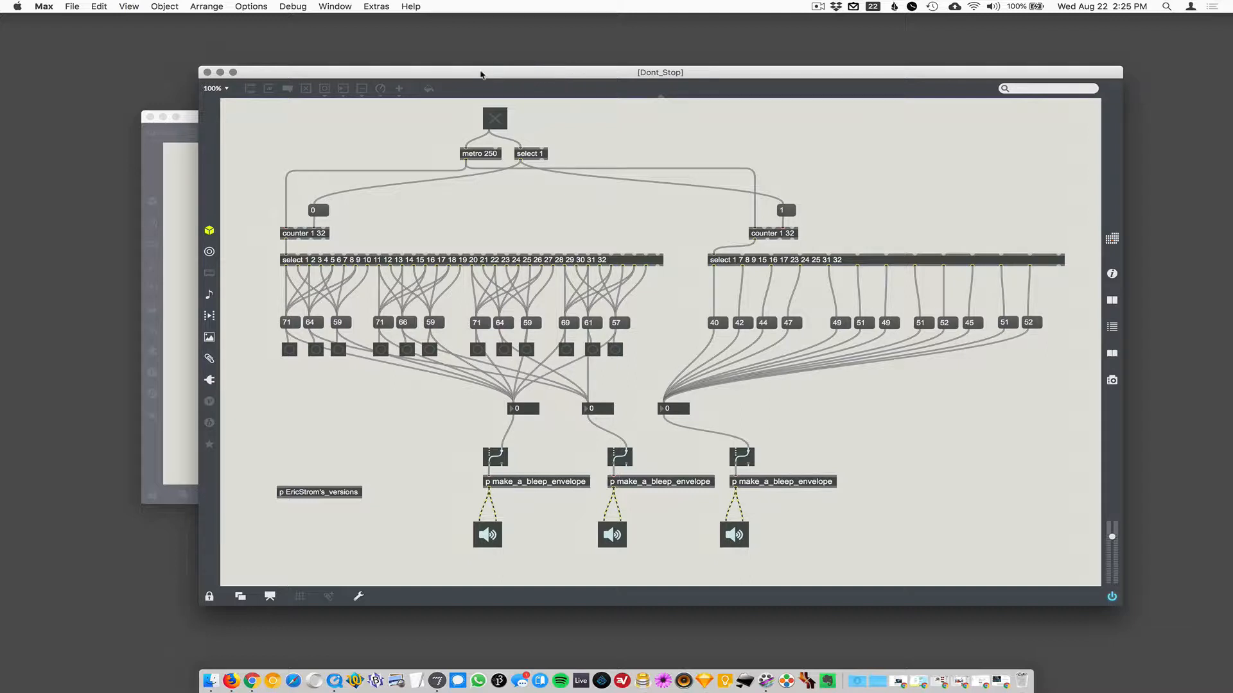
pyautogui.moveTo(585, 64)
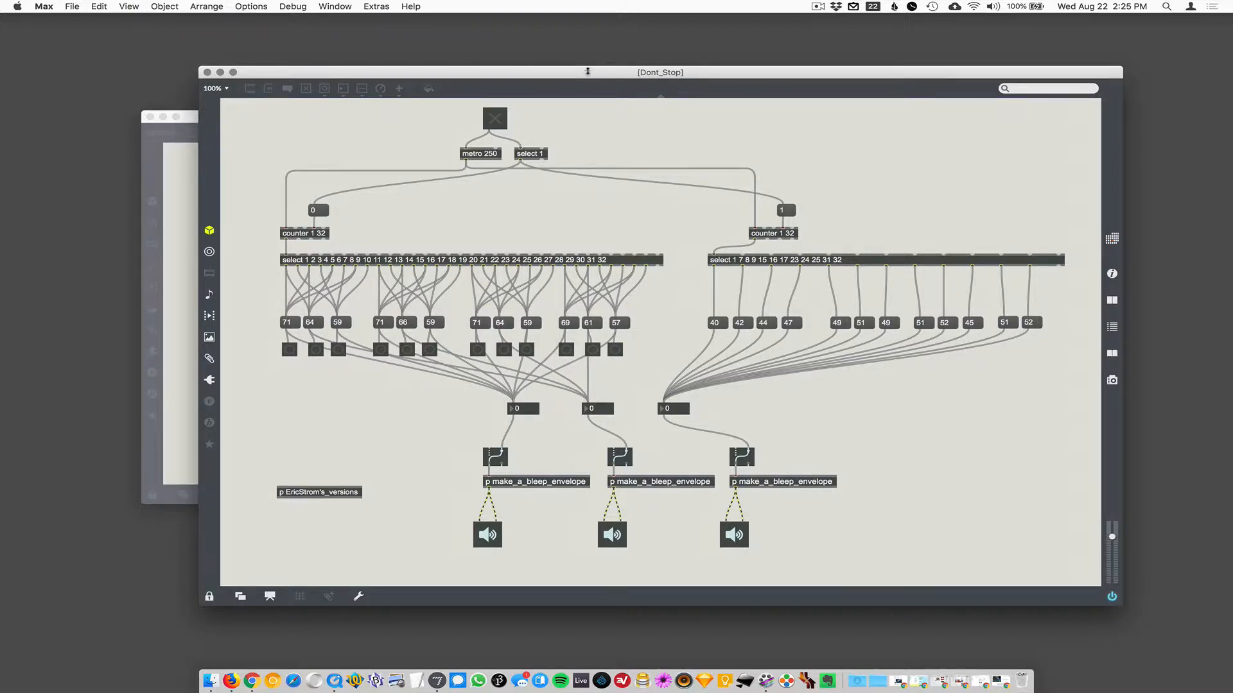
pyautogui.moveTo(370, 500)
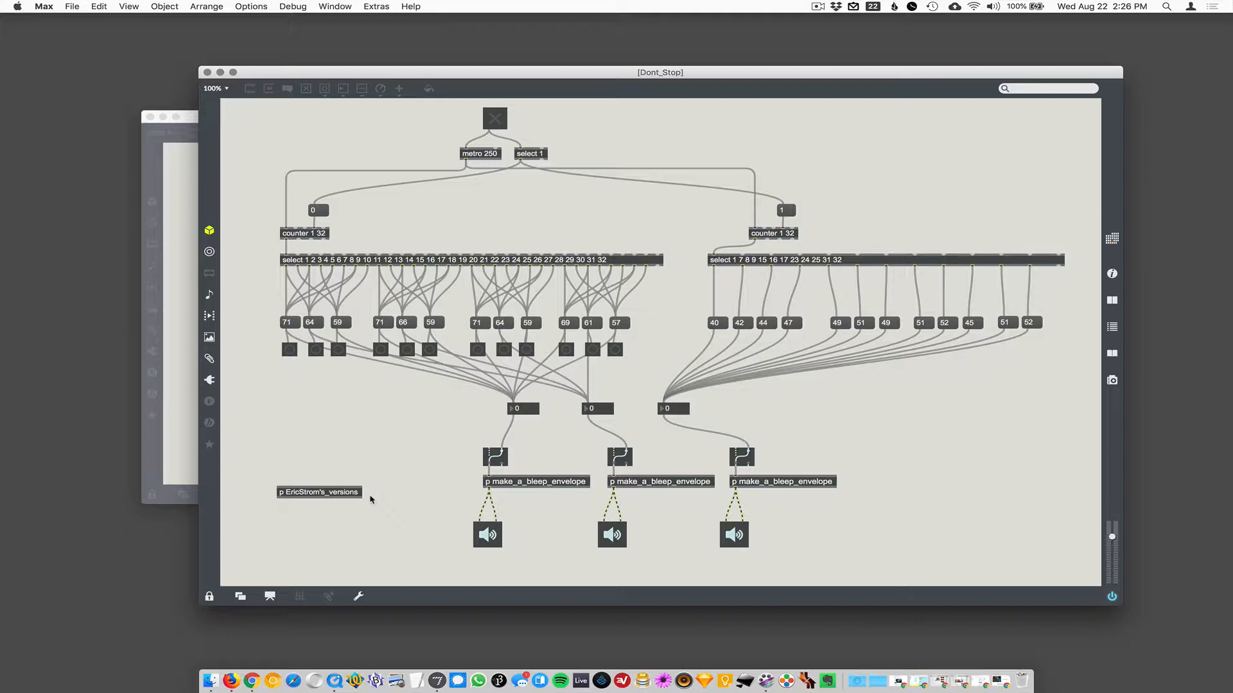
pyautogui.moveTo(375, 497)
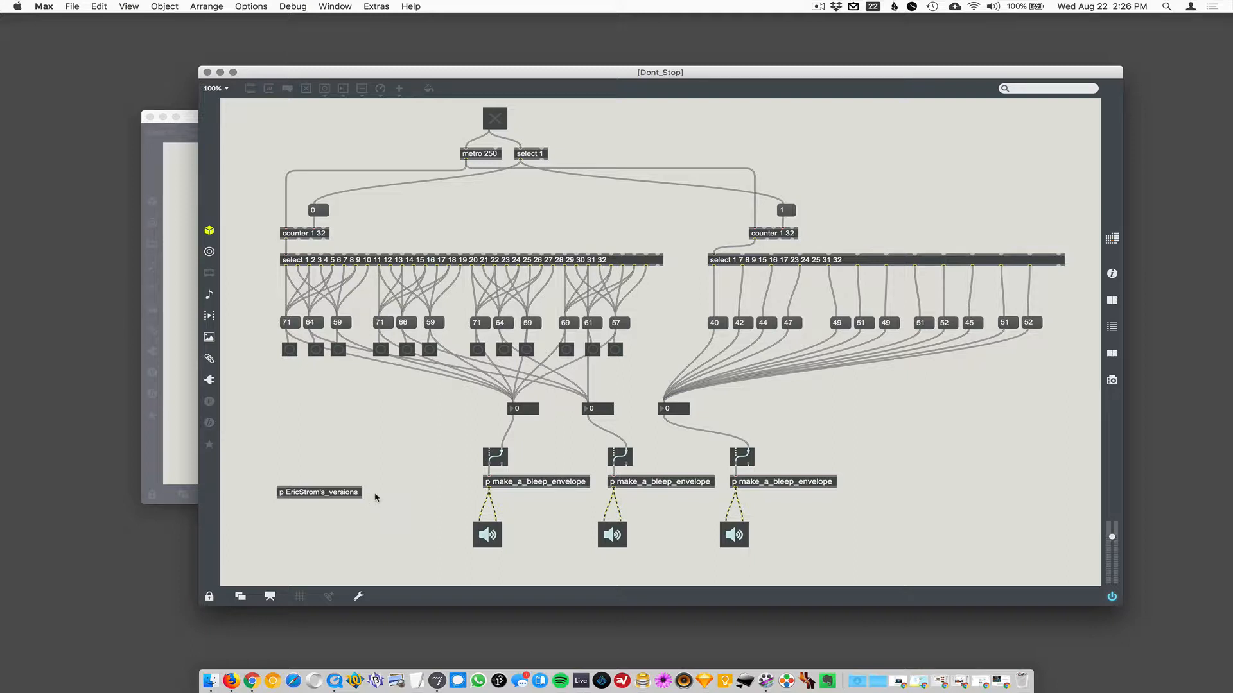
pyautogui.moveTo(415, 484)
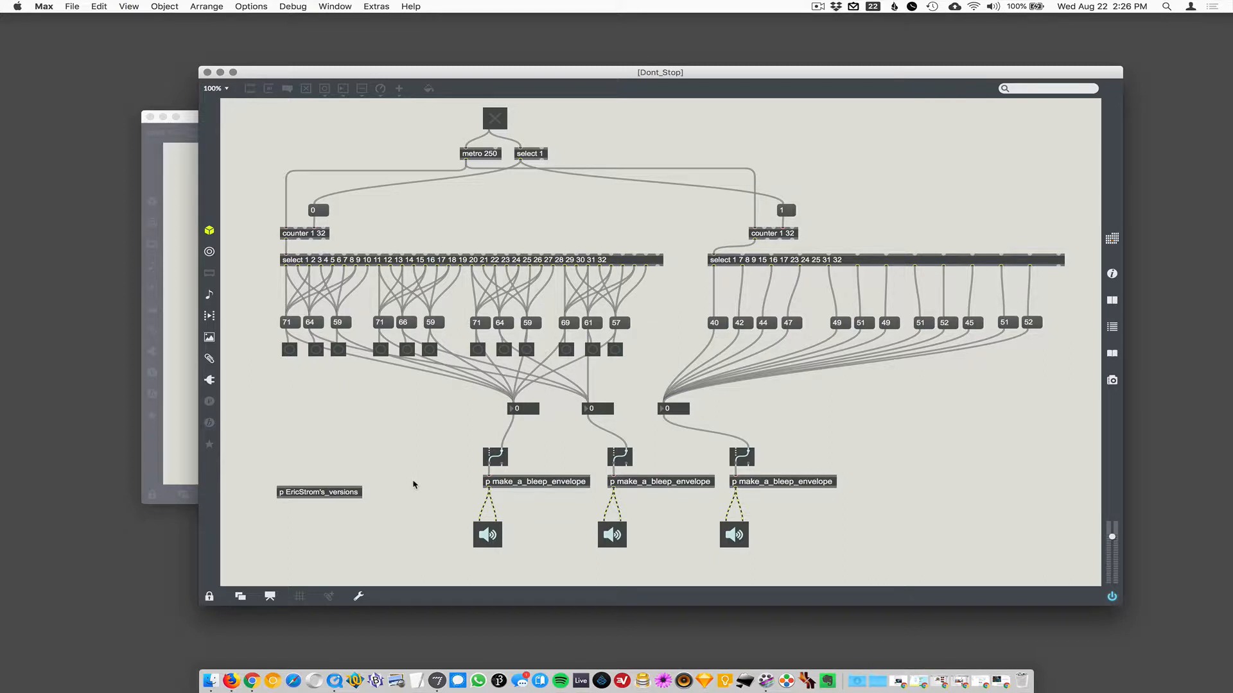
pyautogui.moveTo(510, 293)
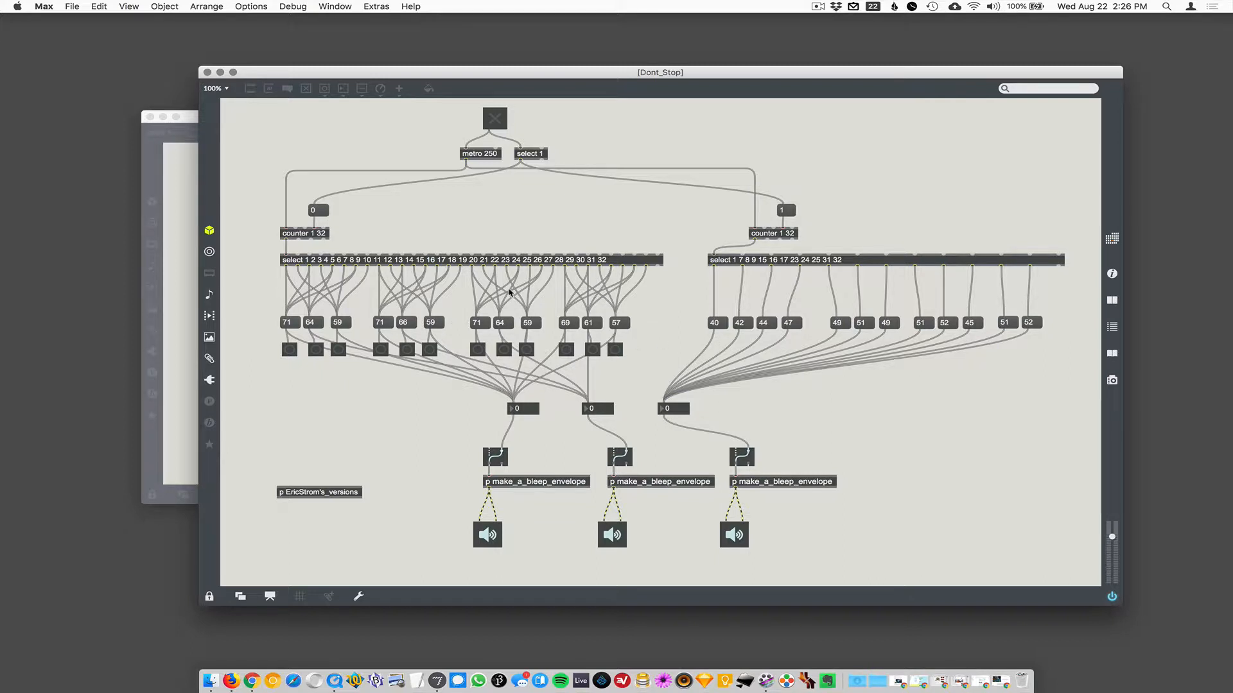
pyautogui.moveTo(475, 166)
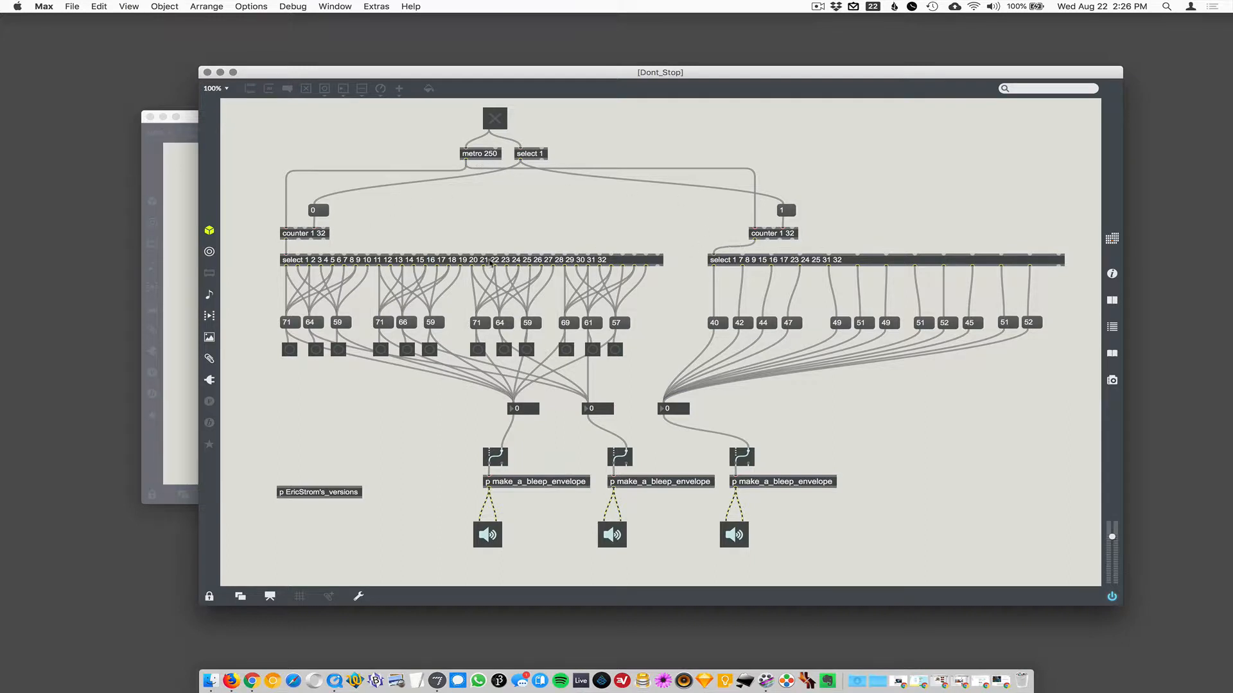
pyautogui.moveTo(311, 266)
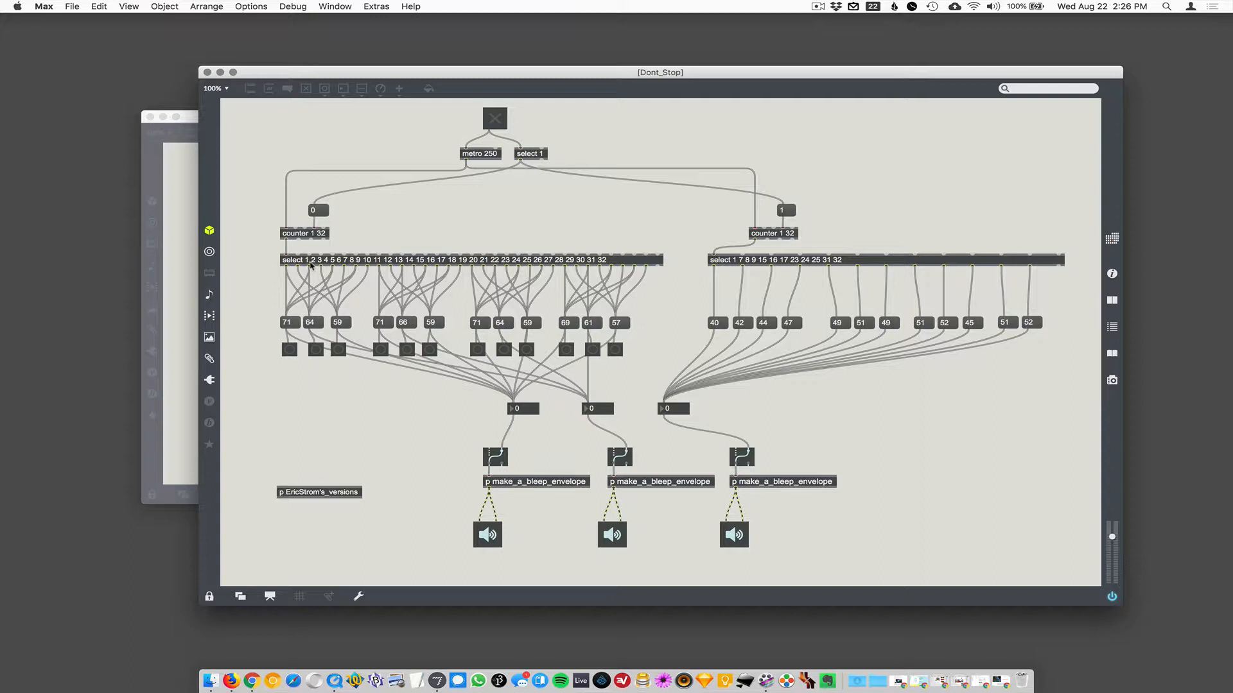
pyautogui.moveTo(376, 266)
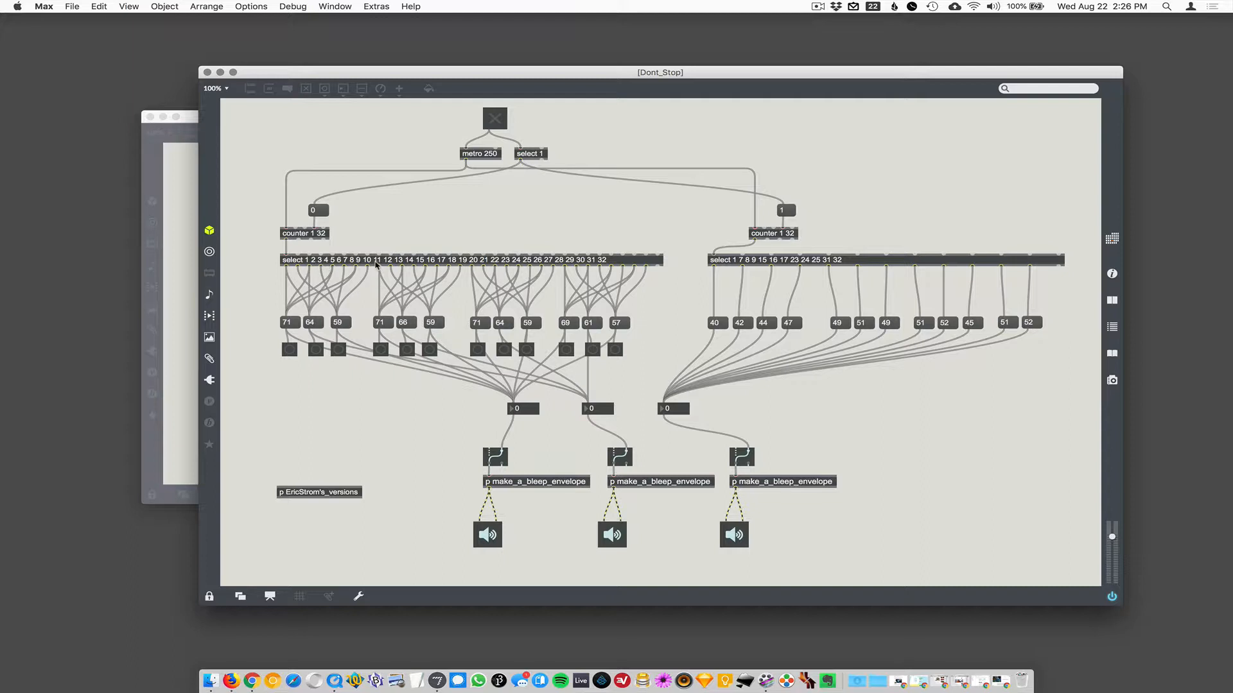
pyautogui.moveTo(740, 266)
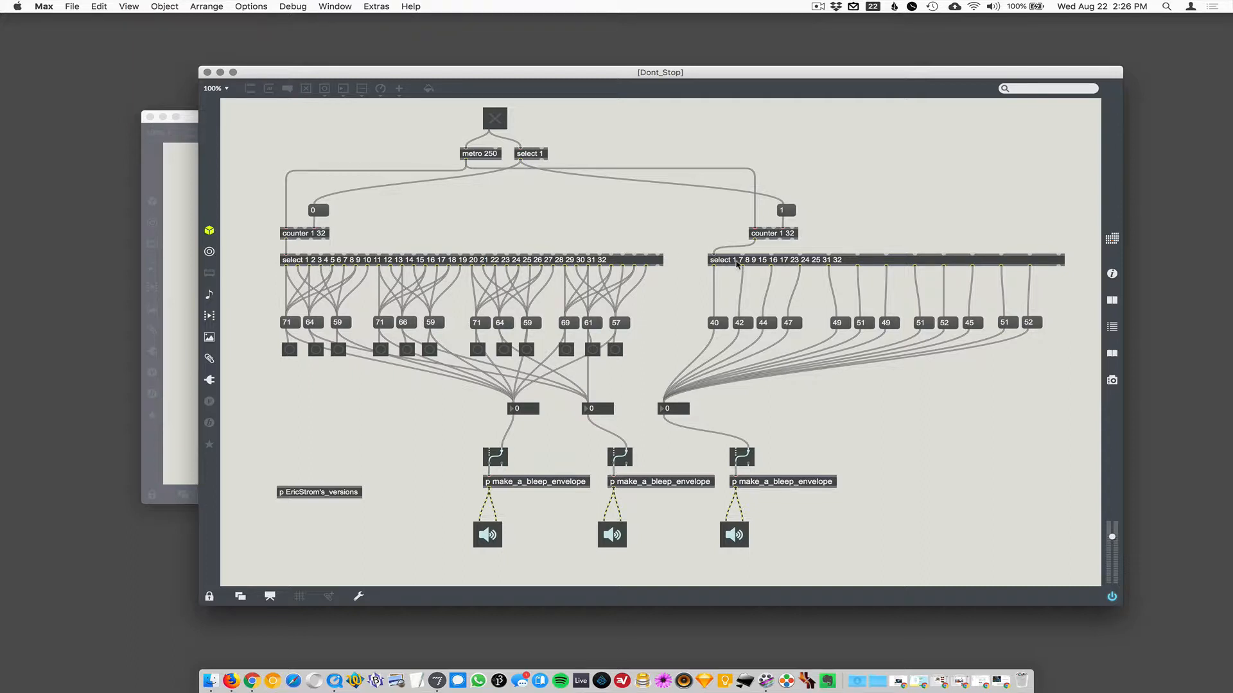
pyautogui.moveTo(657, 316)
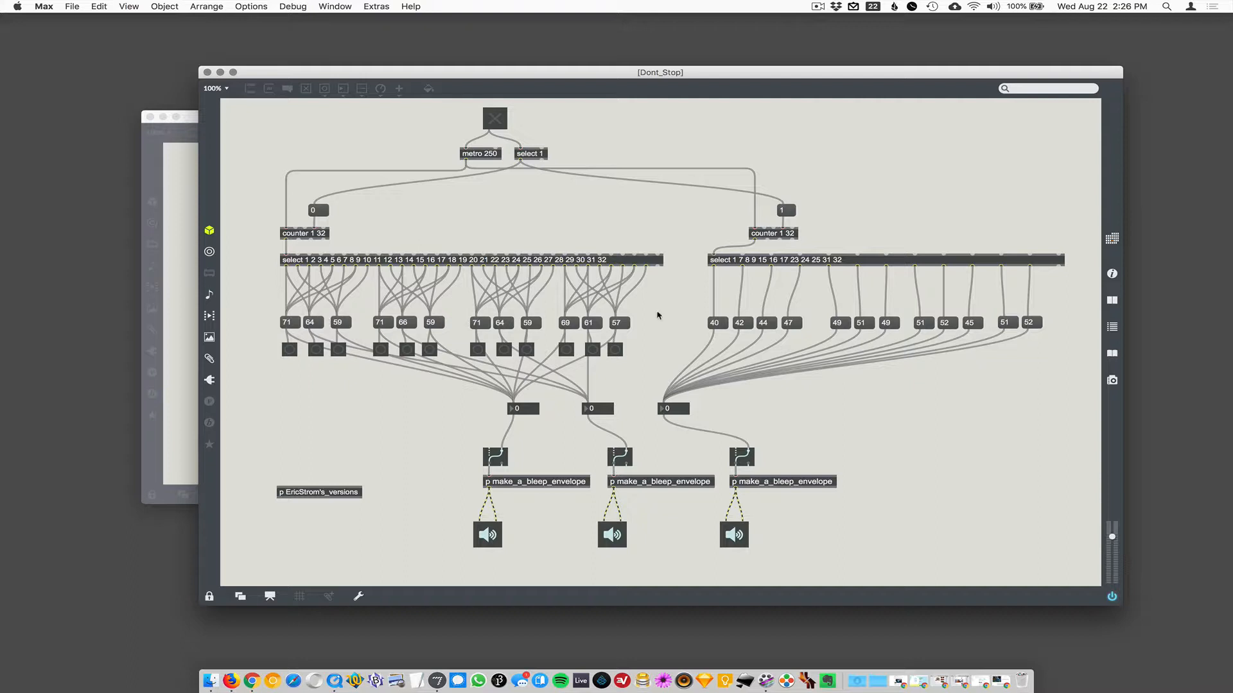
pyautogui.moveTo(534, 503)
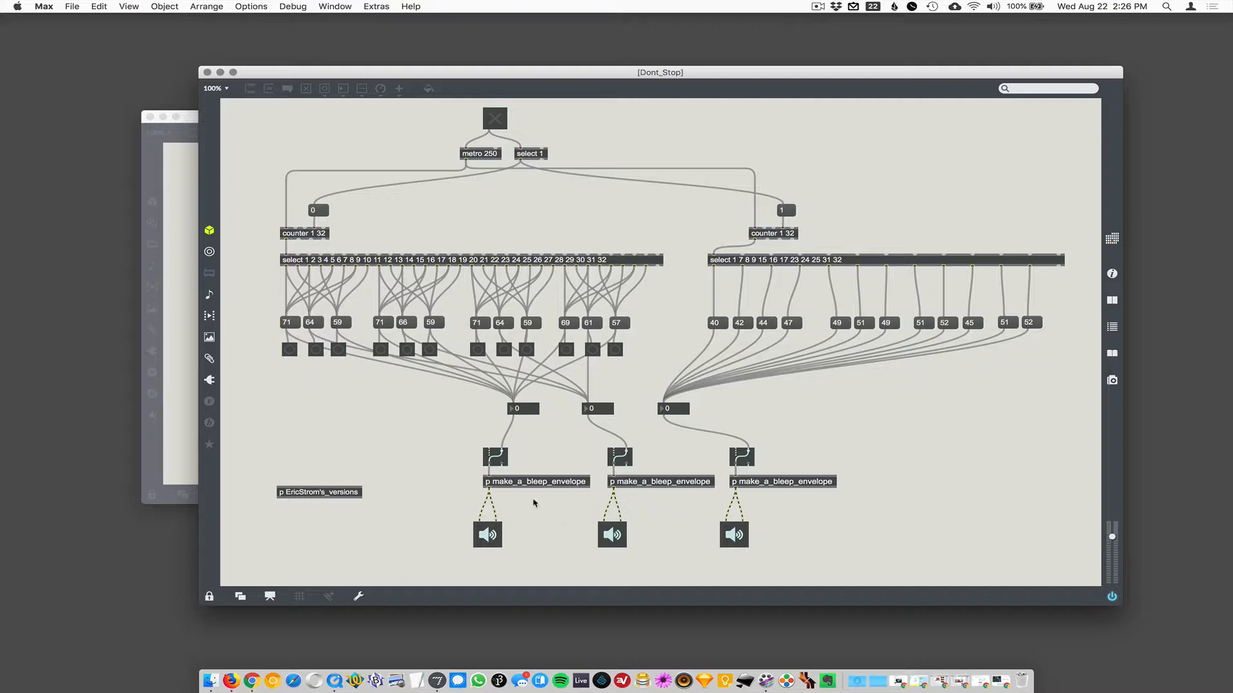
pyautogui.moveTo(571, 495)
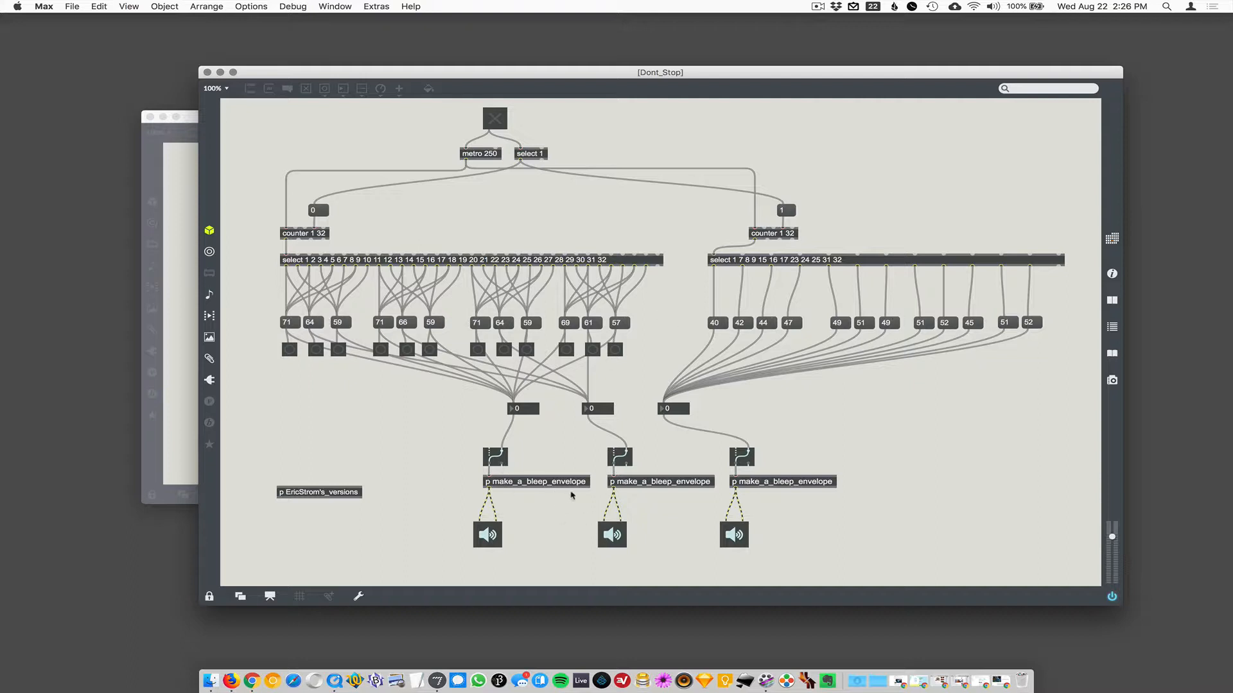
pyautogui.moveTo(1112, 544)
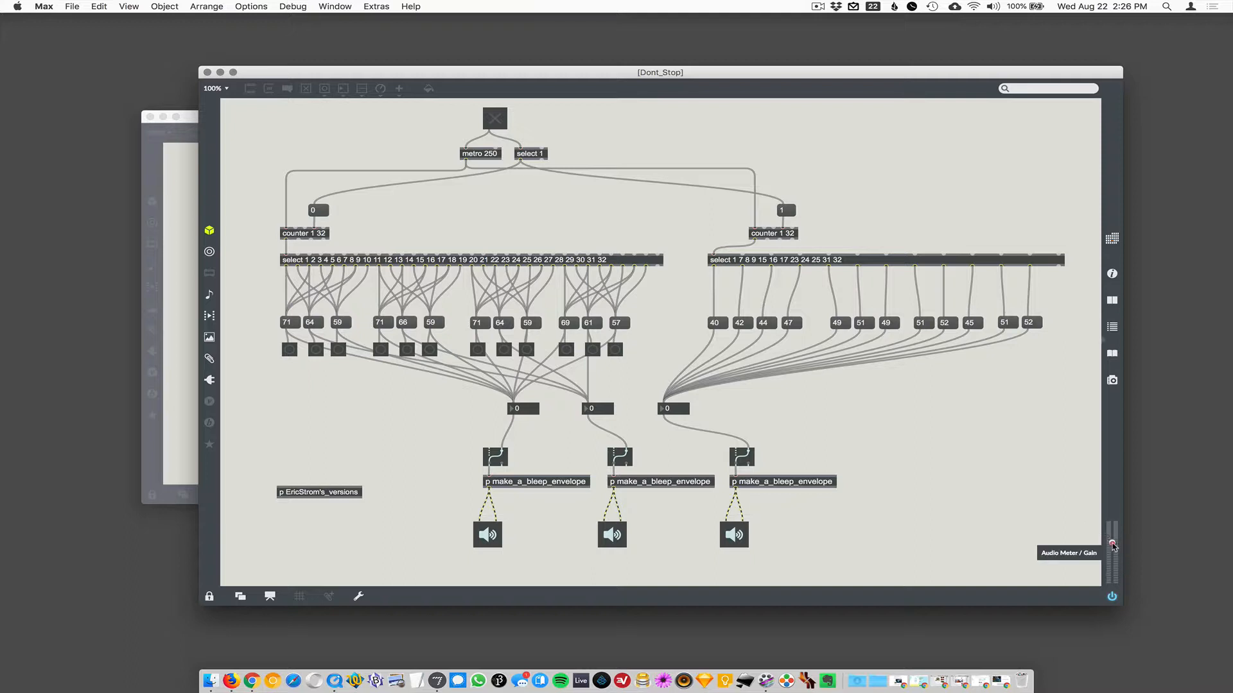
pyautogui.moveTo(661, 510)
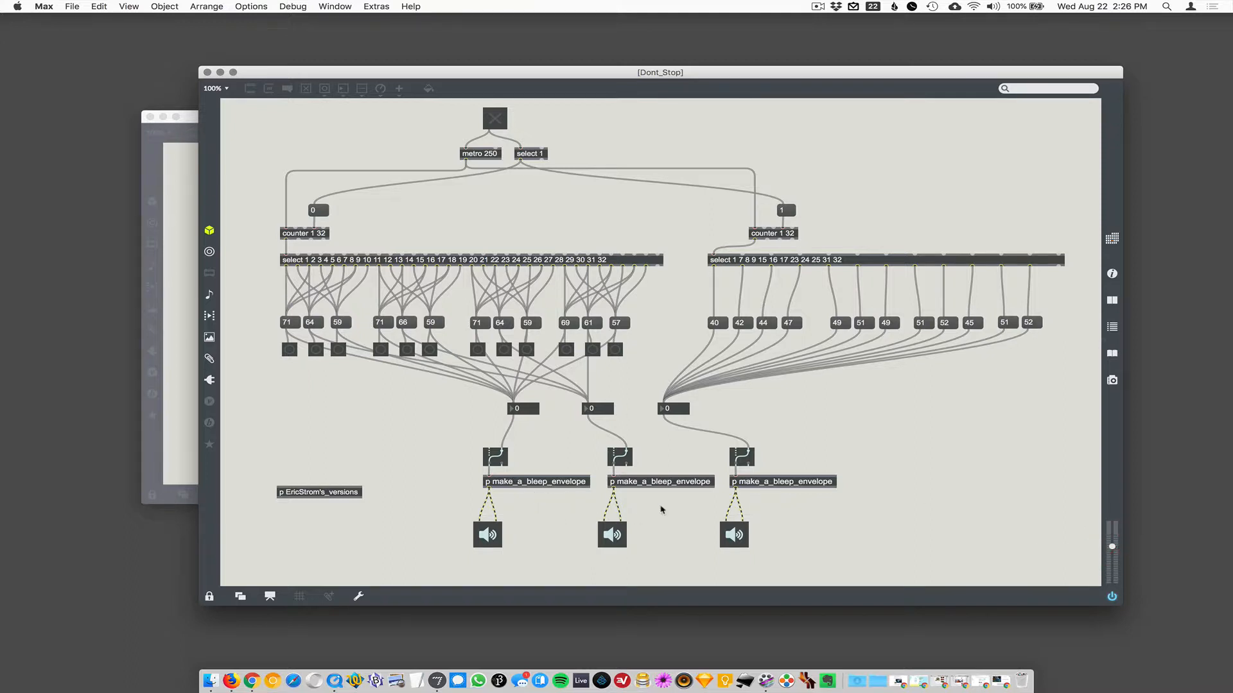
pyautogui.moveTo(443, 181)
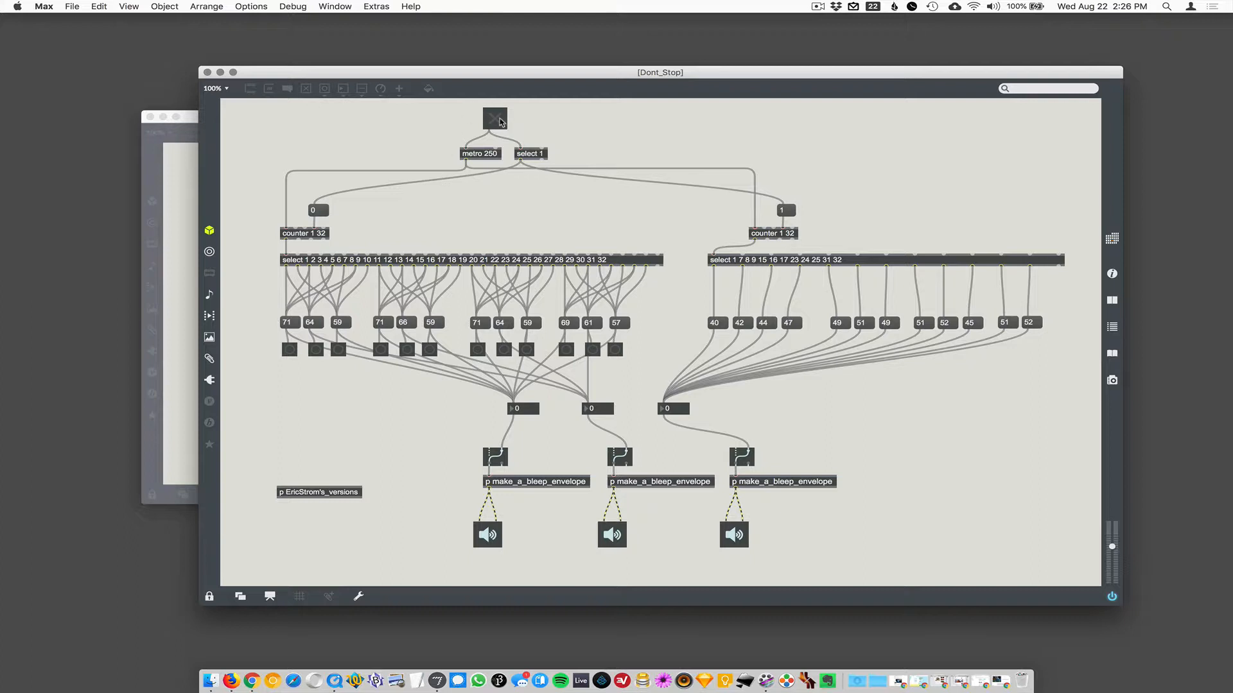
# Switch on the toggle above metro 250 so the sequencer plays notes 59, 64 and 40
pyautogui.click(494, 118)
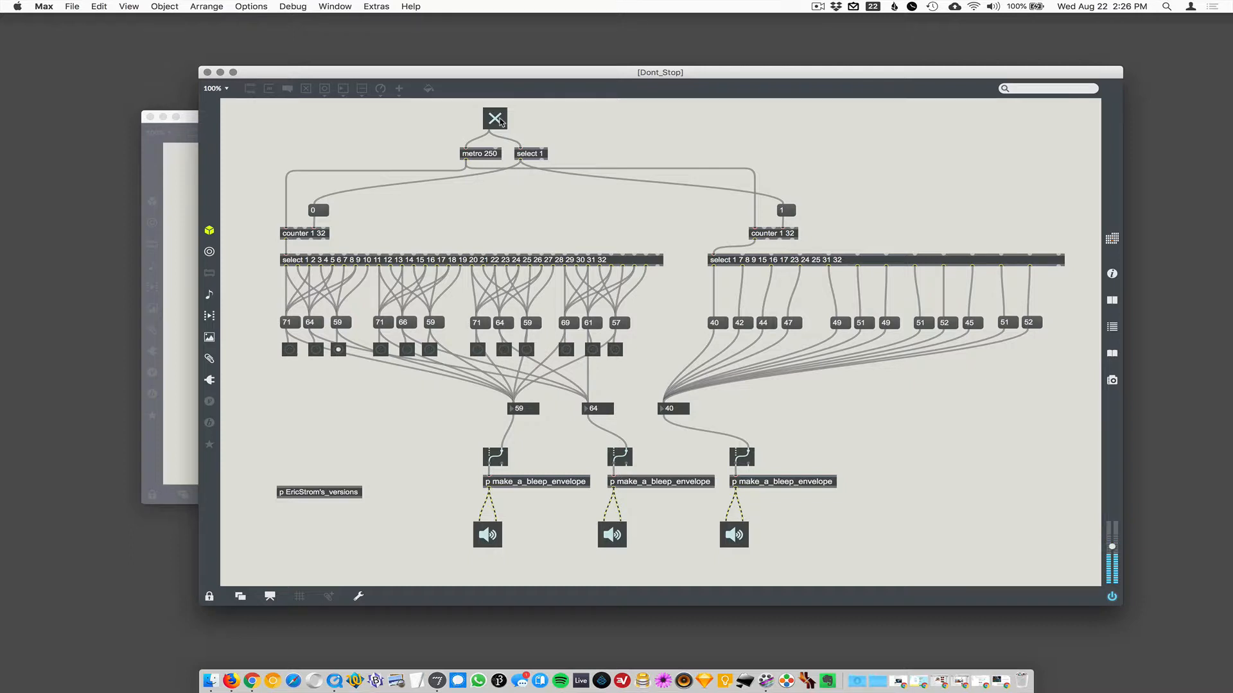
pyautogui.click(494, 118)
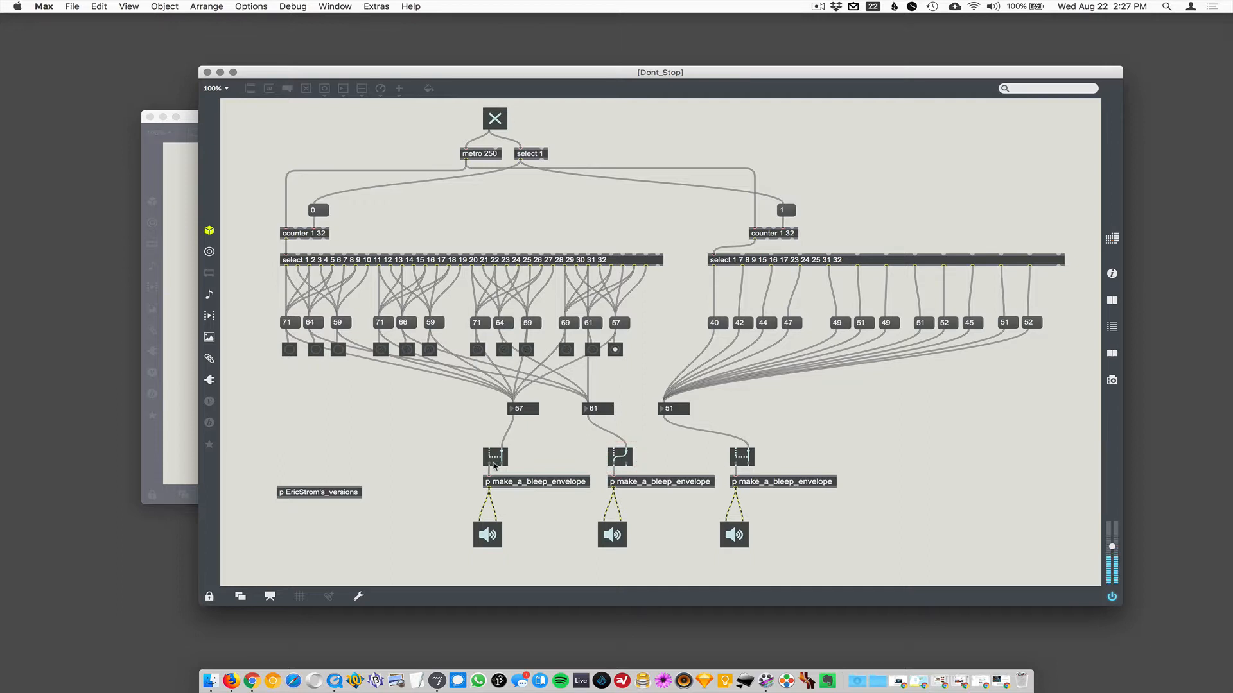
pyautogui.click(621, 457)
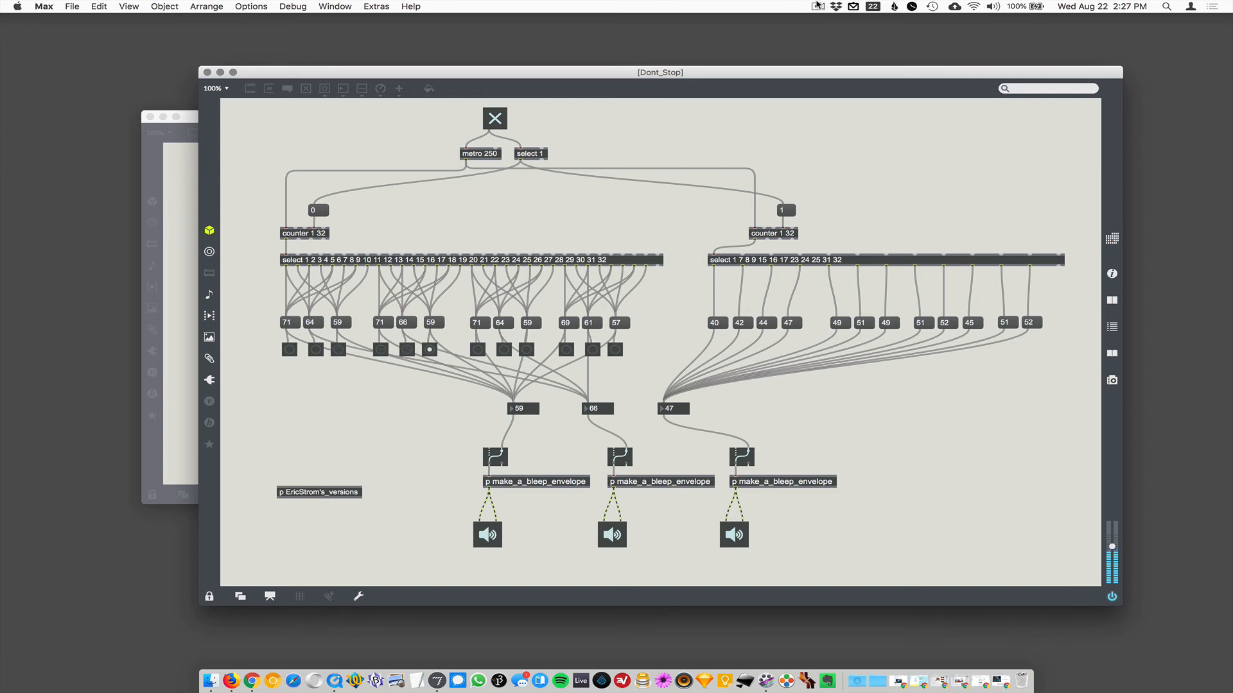
pyautogui.click(818, 7)
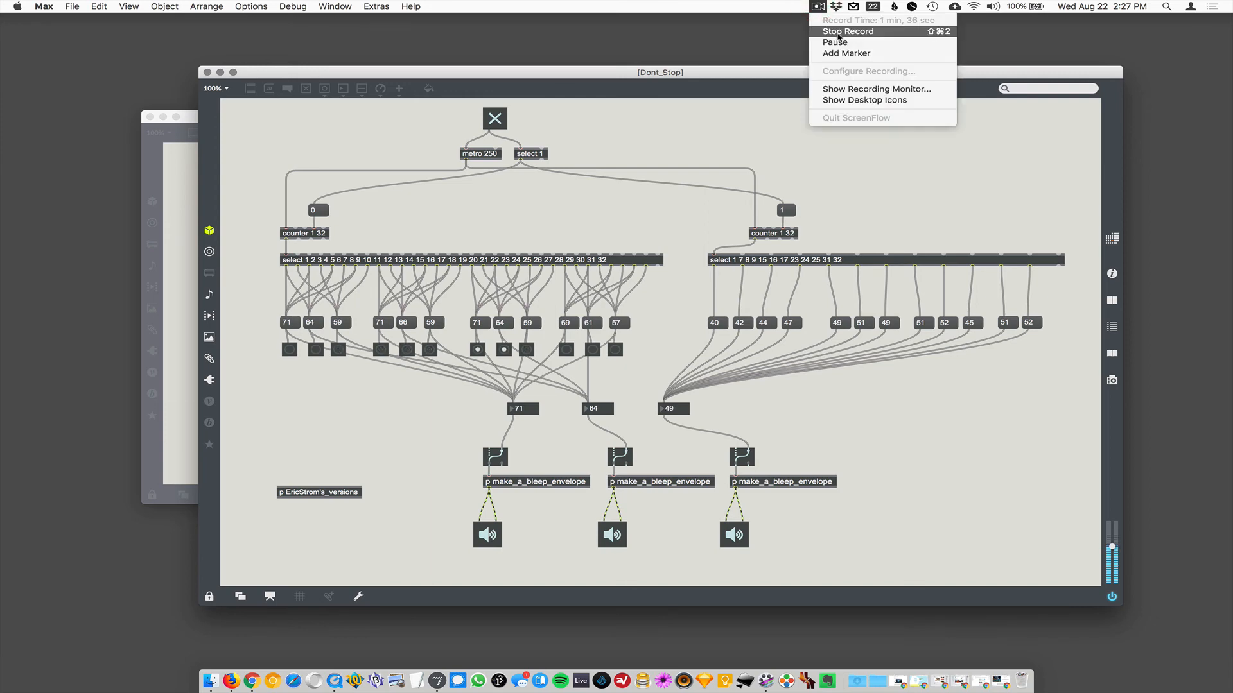